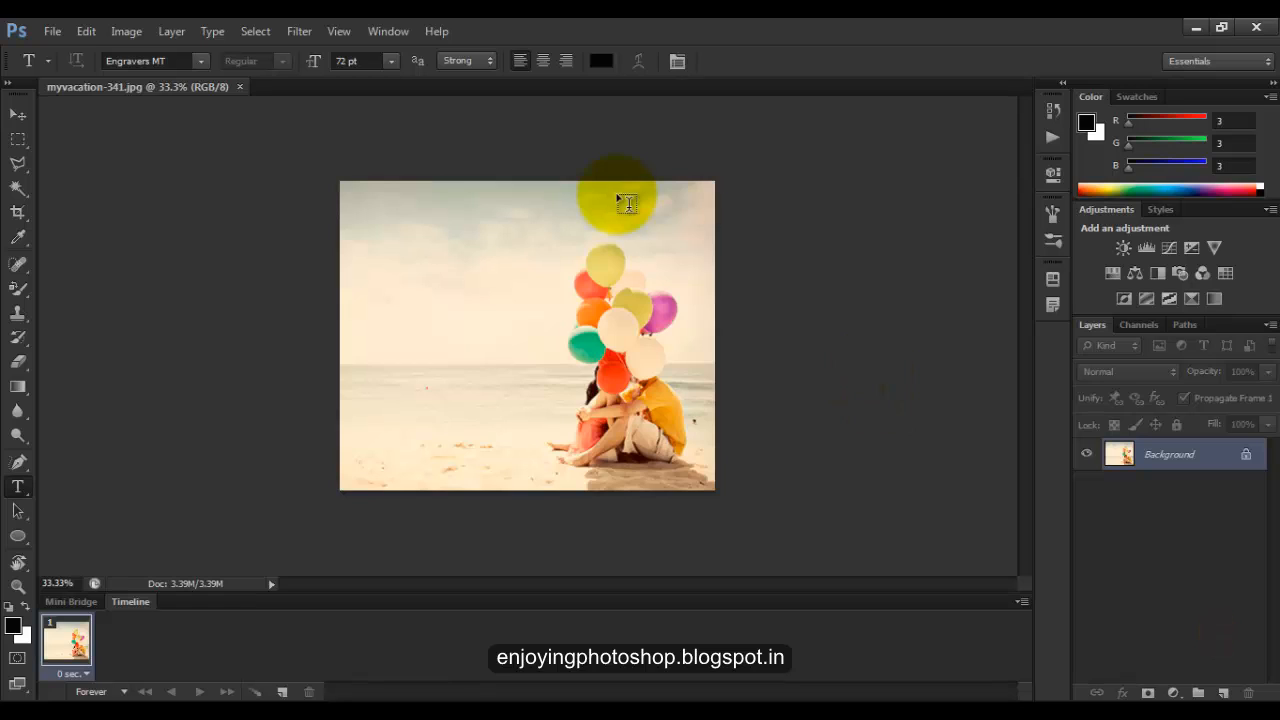
# - Convert the locked Background layer into an editable regular layer named Layer 0
pyautogui.click(1170, 454)
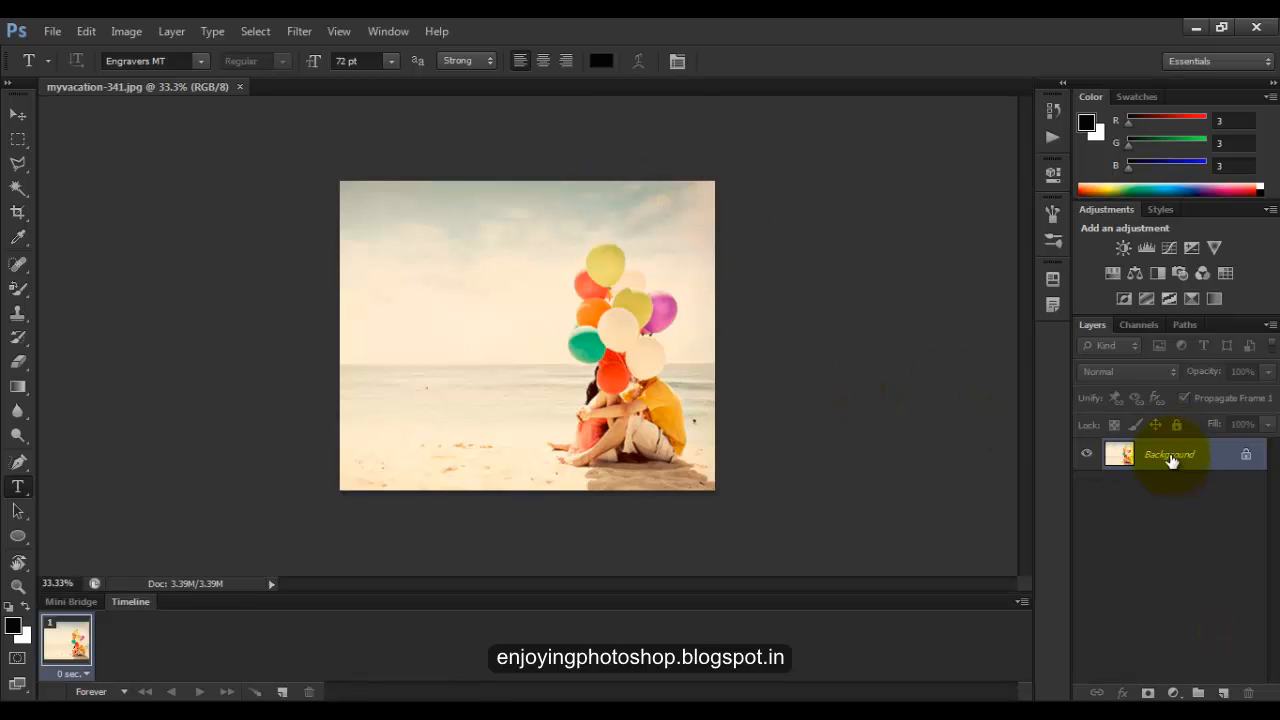
pyautogui.doubleClick(1168, 454)
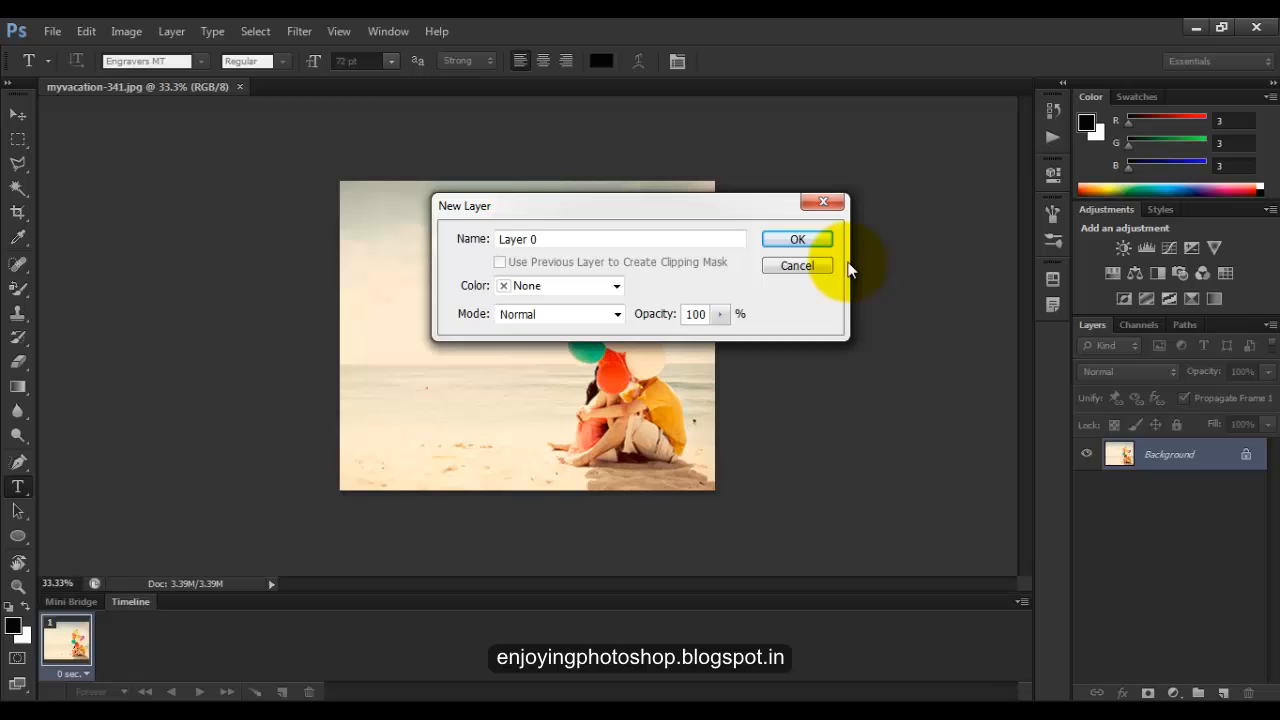
pyautogui.click(796, 240)
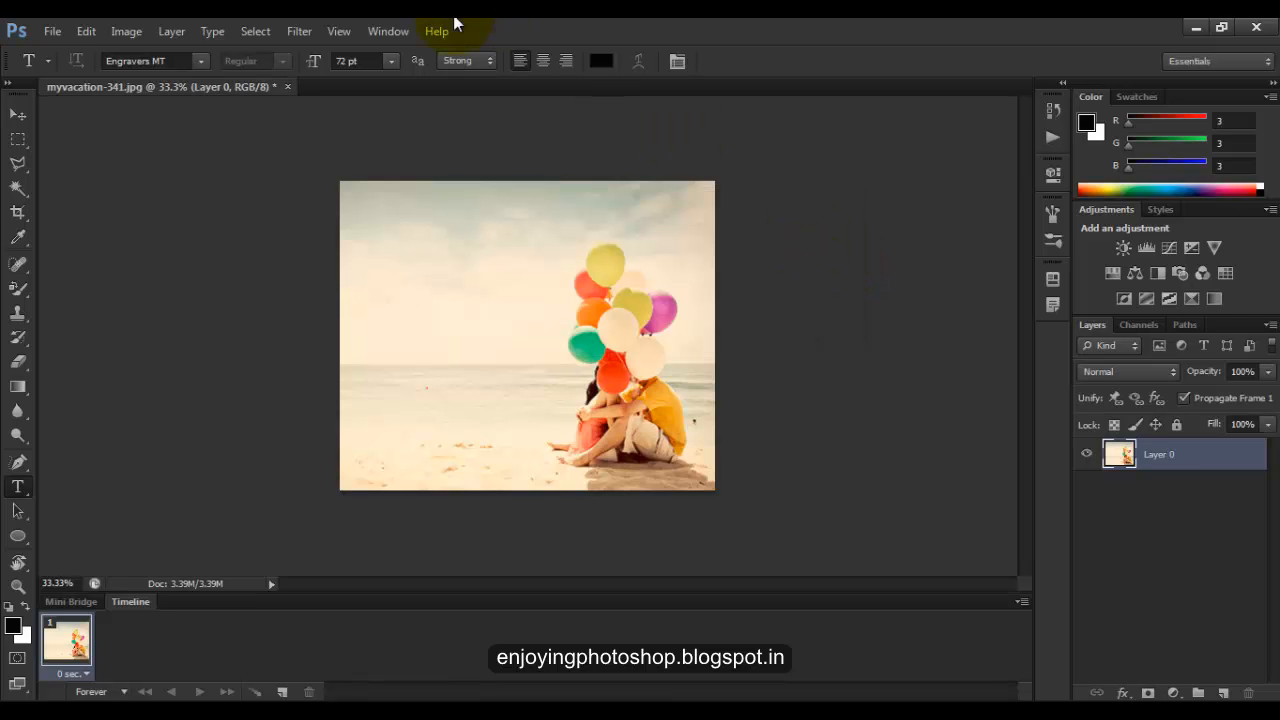
# - Open a second window of myvacation-341.jpg and arrange both windows 2-up Vertical
pyautogui.click(388, 32)
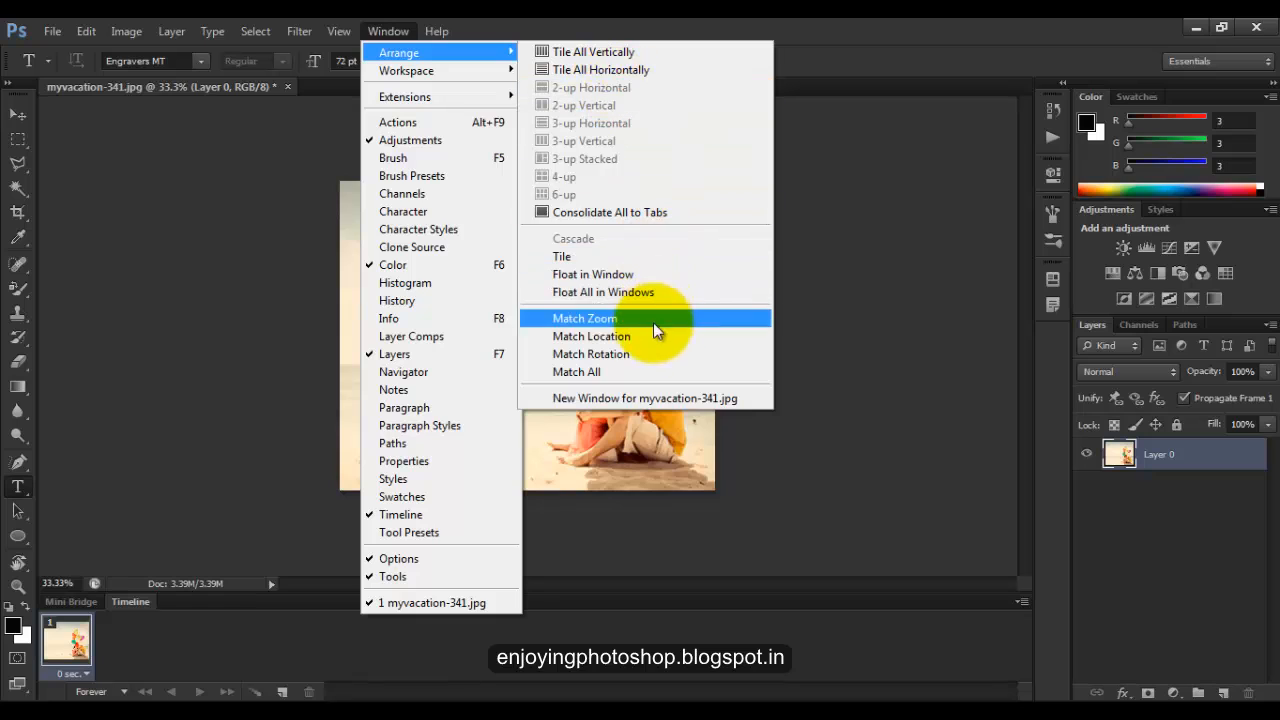
pyautogui.moveTo(644, 398)
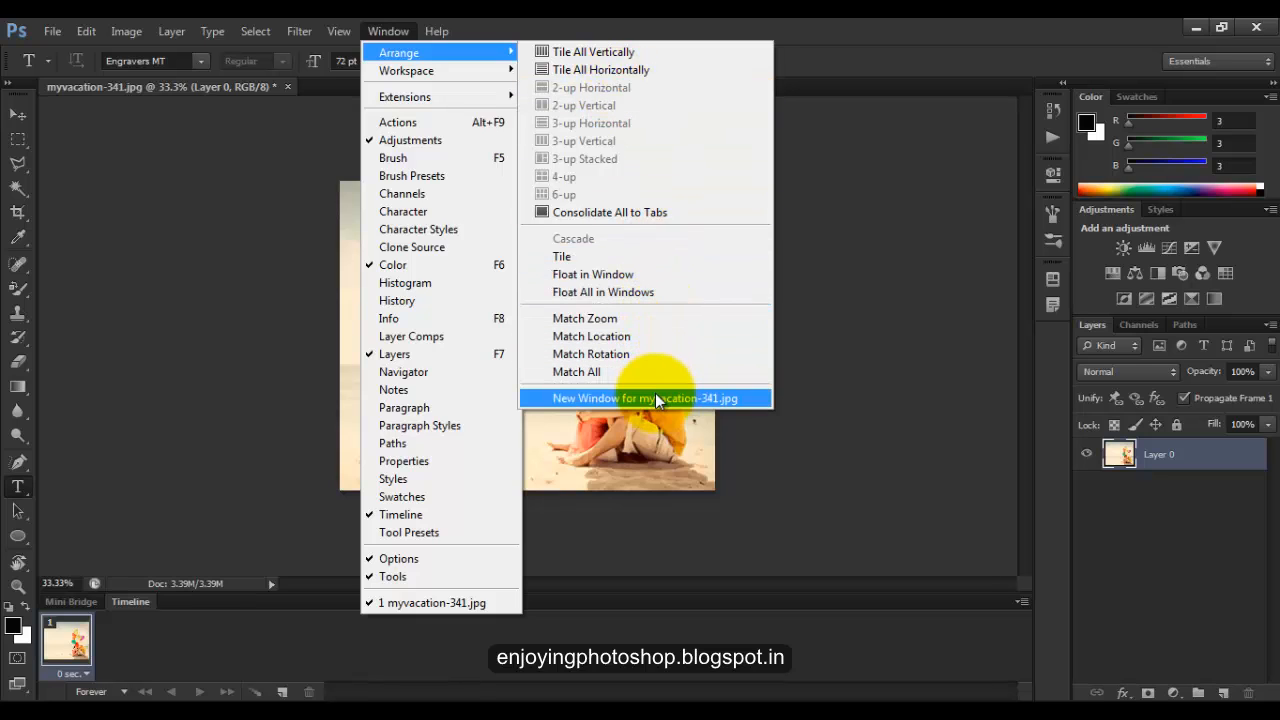
pyautogui.click(644, 398)
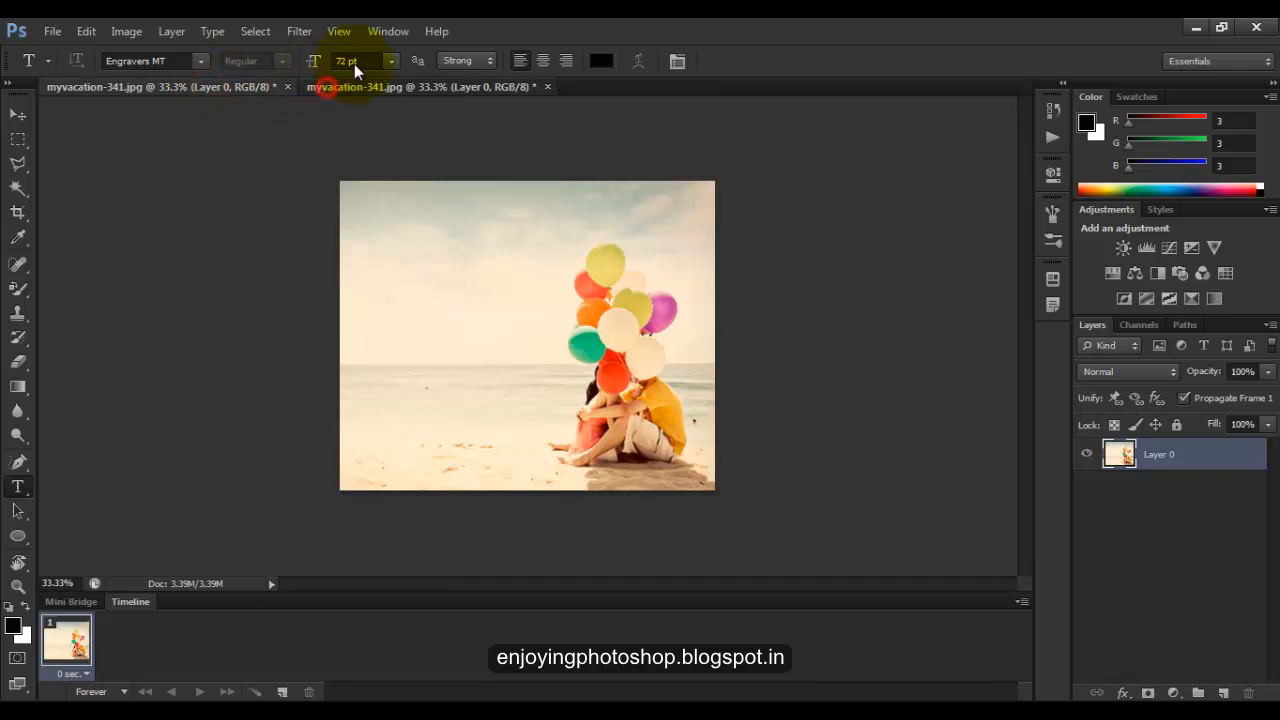
pyautogui.click(388, 32)
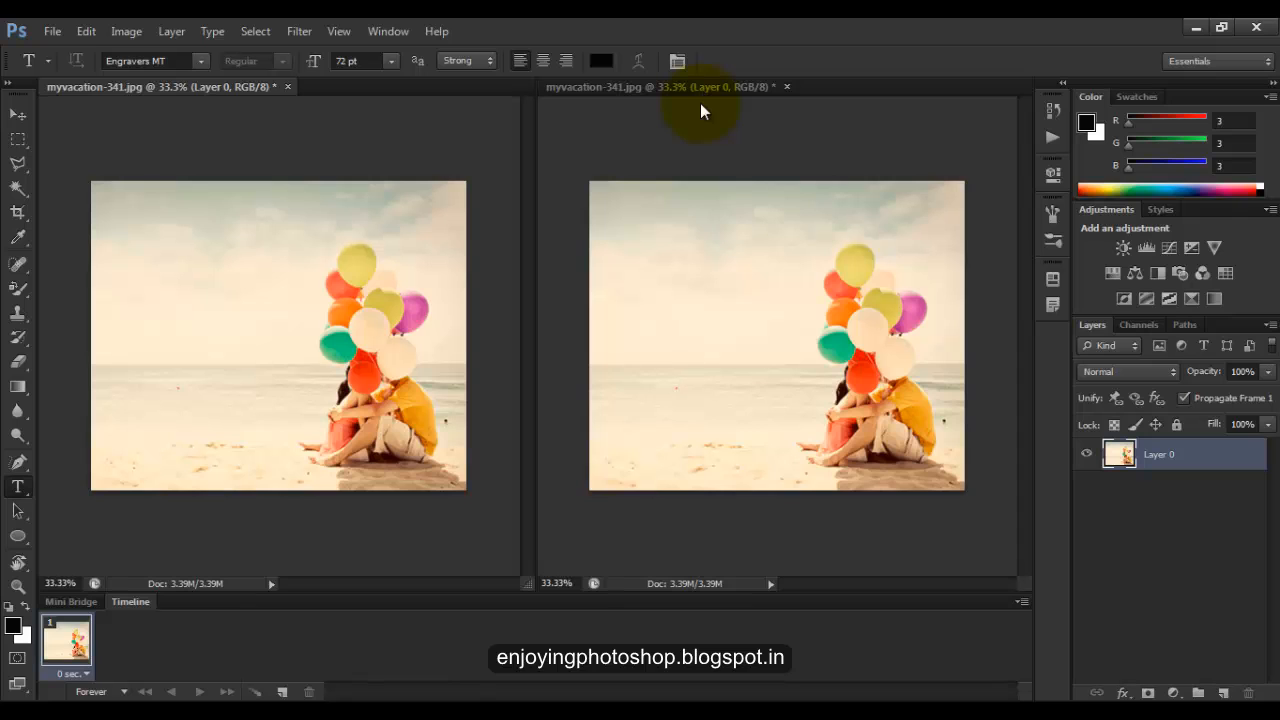
pyautogui.moveTo(126, 32)
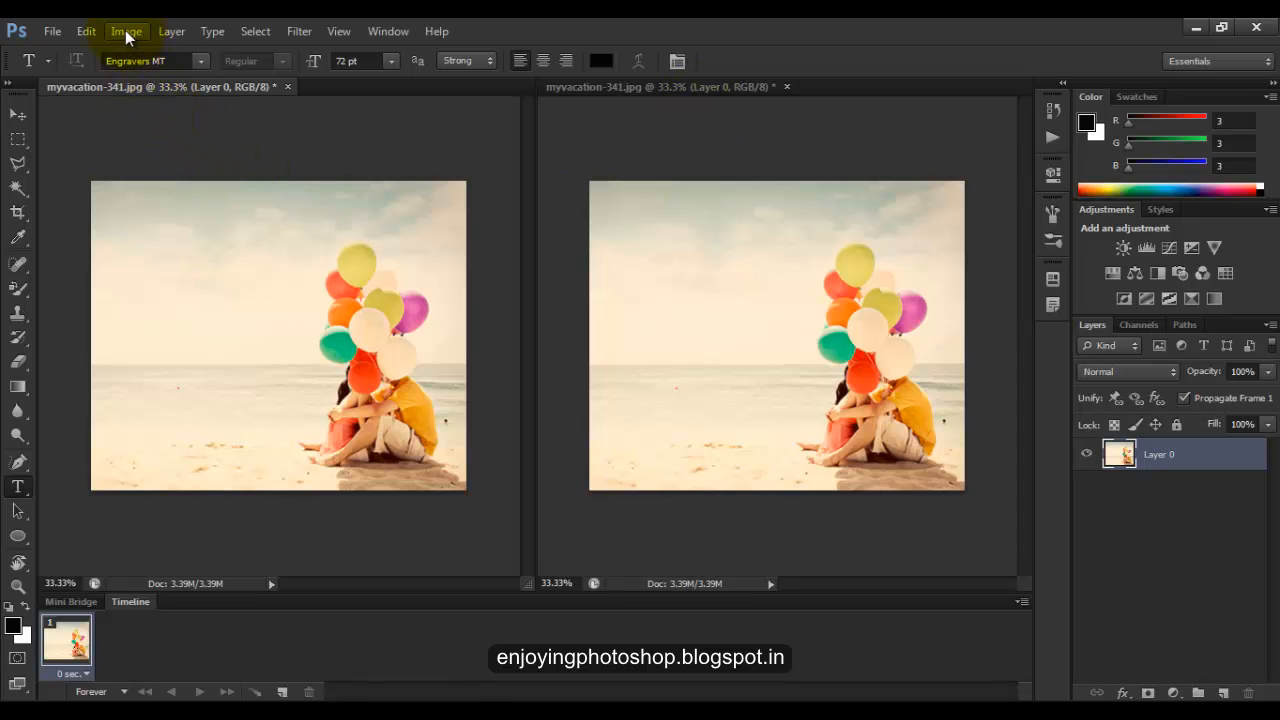
# - Desaturate the beach photo to black and white via Image > Adjustments
pyautogui.click(126, 32)
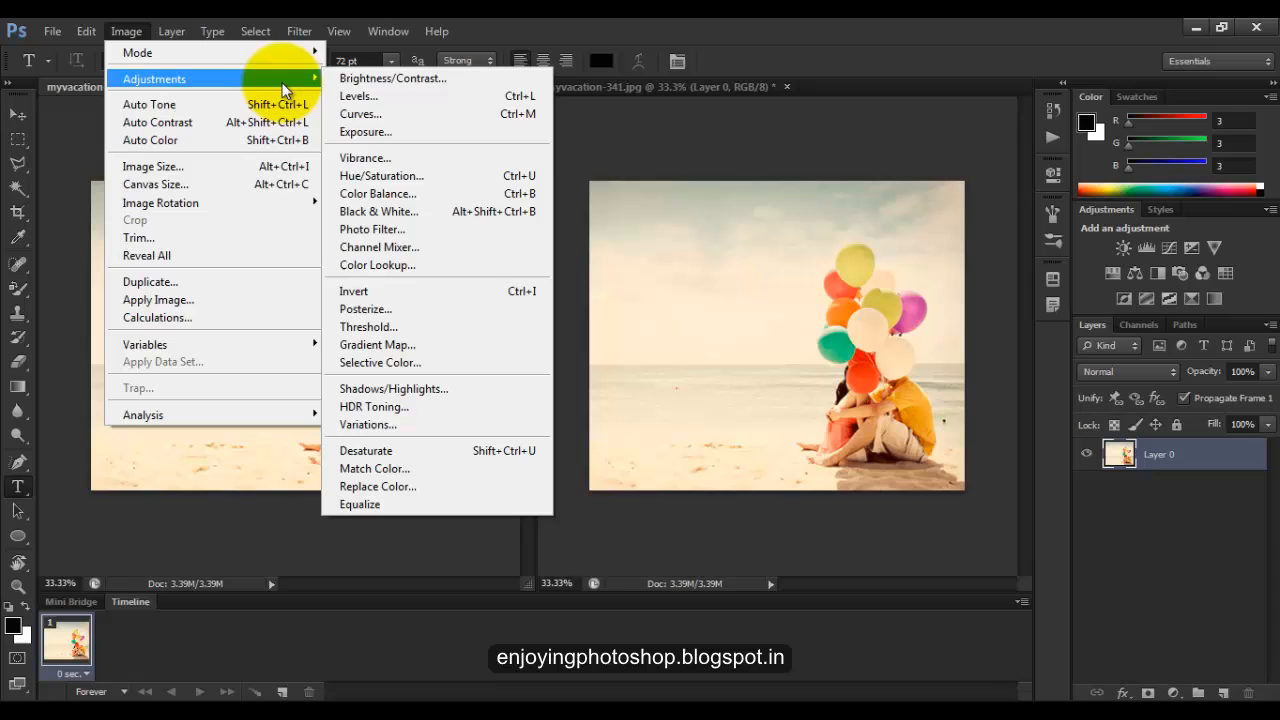
pyautogui.click(364, 450)
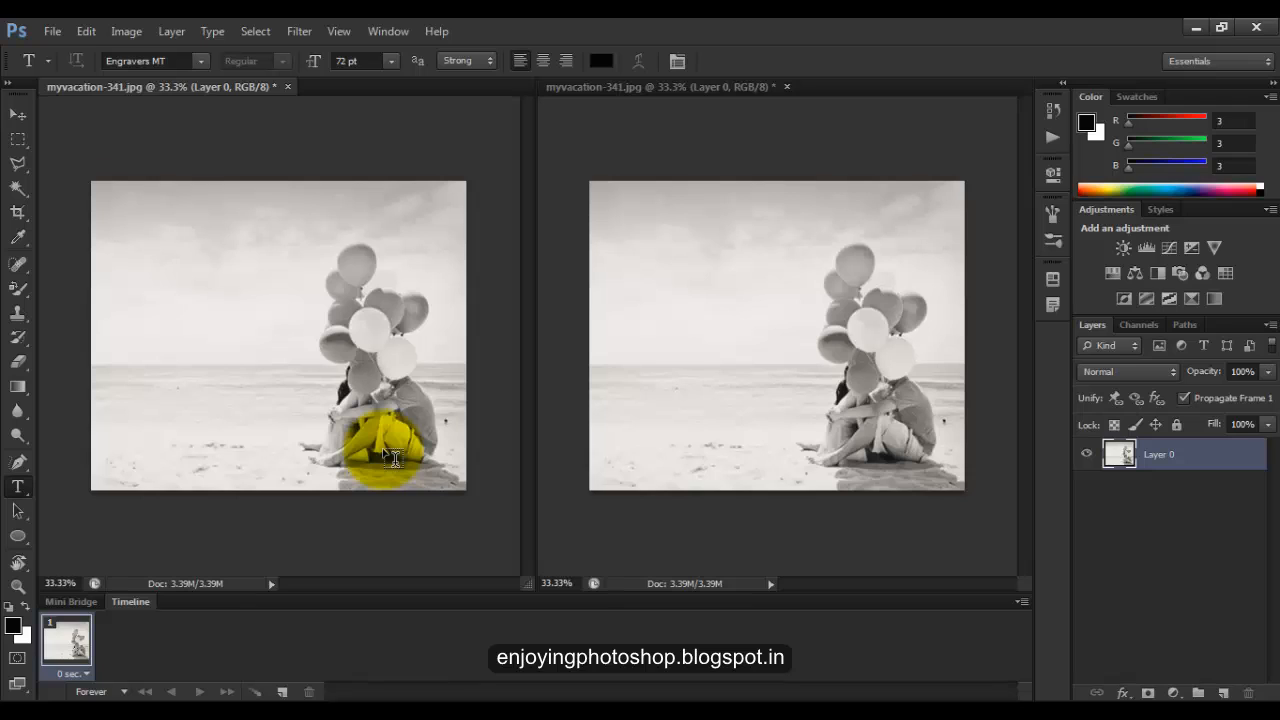
pyautogui.click(16, 588)
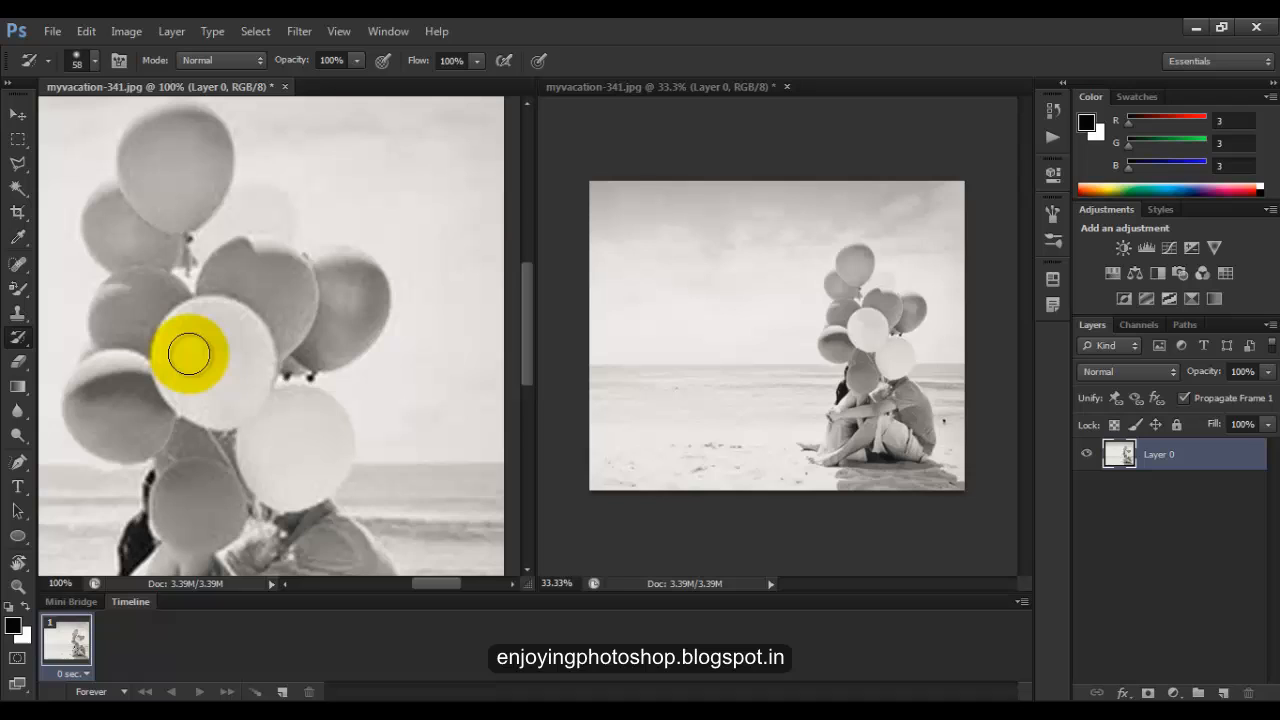
# - Paint original colour back onto the central white, lower and right-hand balloons with the History Brush
pyautogui.moveTo(190, 352); pyautogui.dragTo(252, 414)
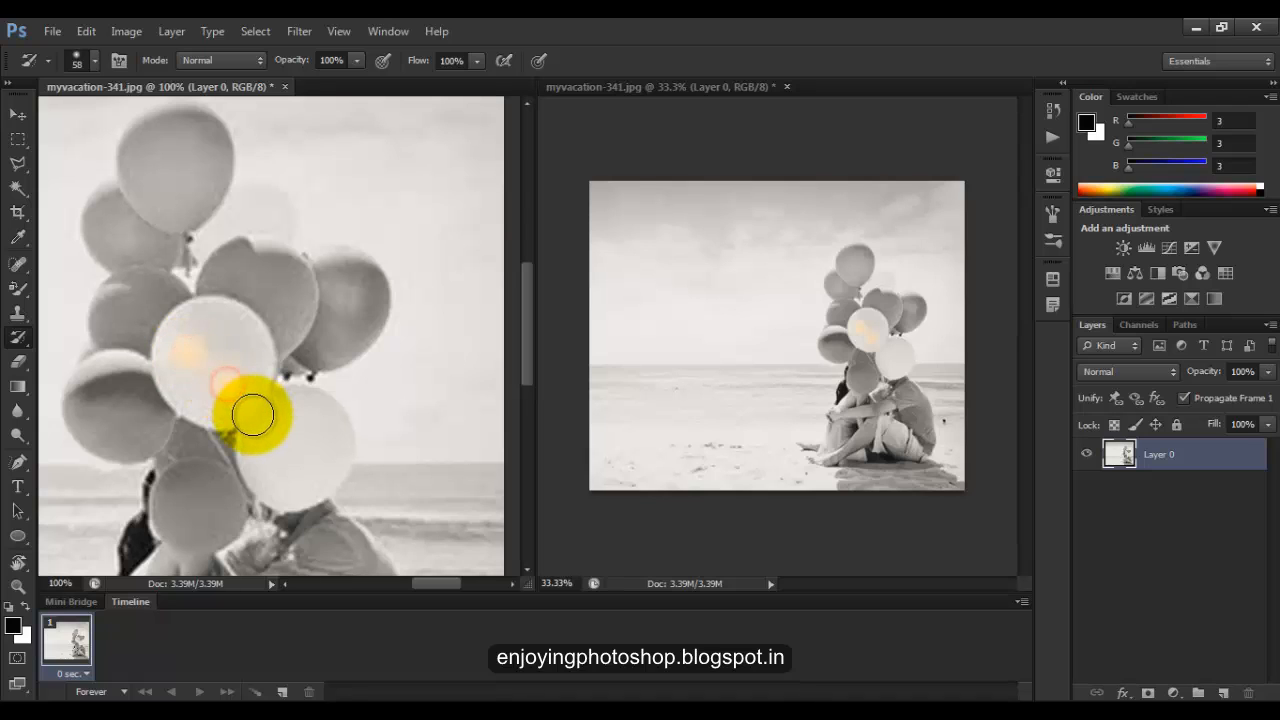
pyautogui.moveTo(252, 414); pyautogui.dragTo(284, 408)
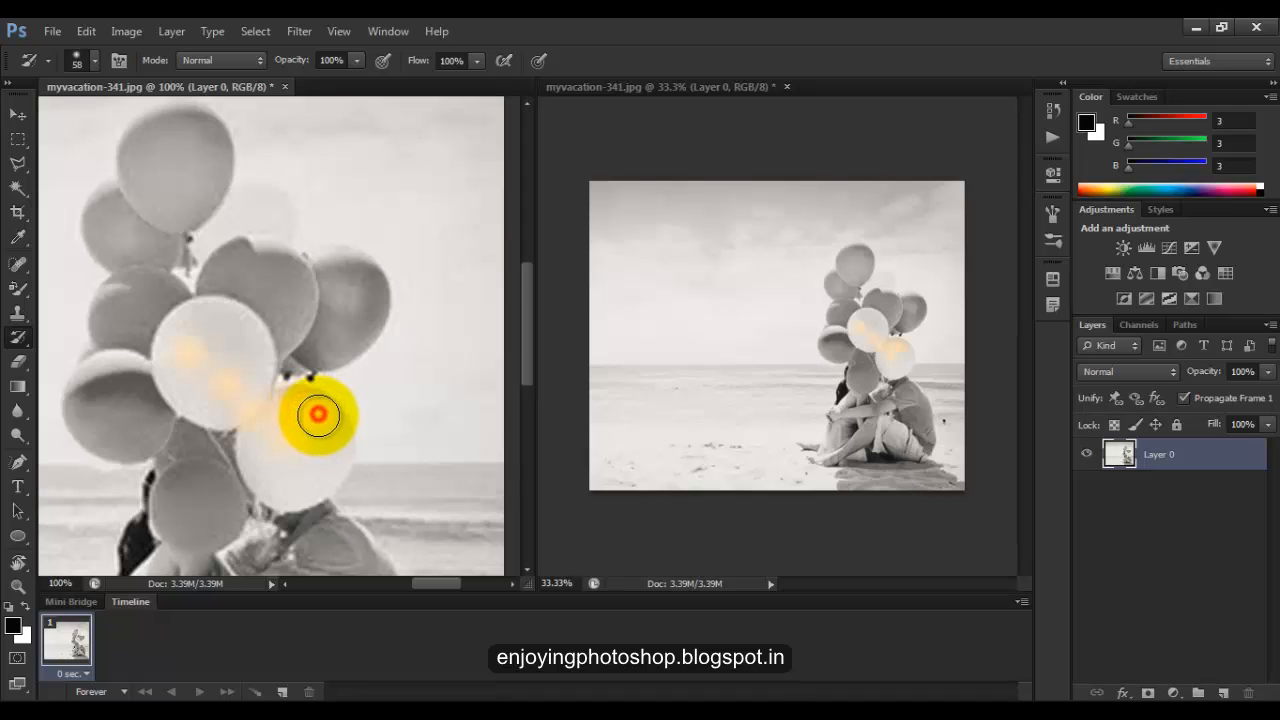
pyautogui.moveTo(318, 414); pyautogui.dragTo(158, 164)
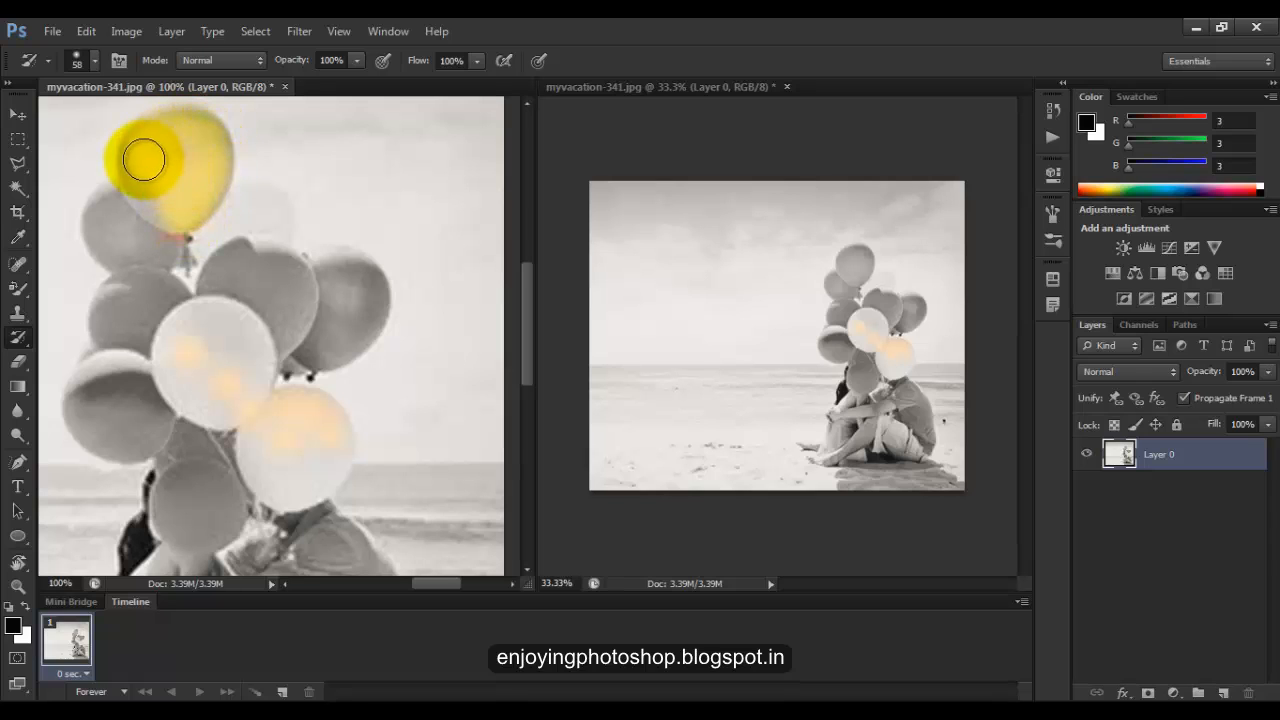
# - Restore yellow, red, orange and green on the upper and left balloons with the History Brush
pyautogui.moveTo(144, 160); pyautogui.dragTo(112, 202)
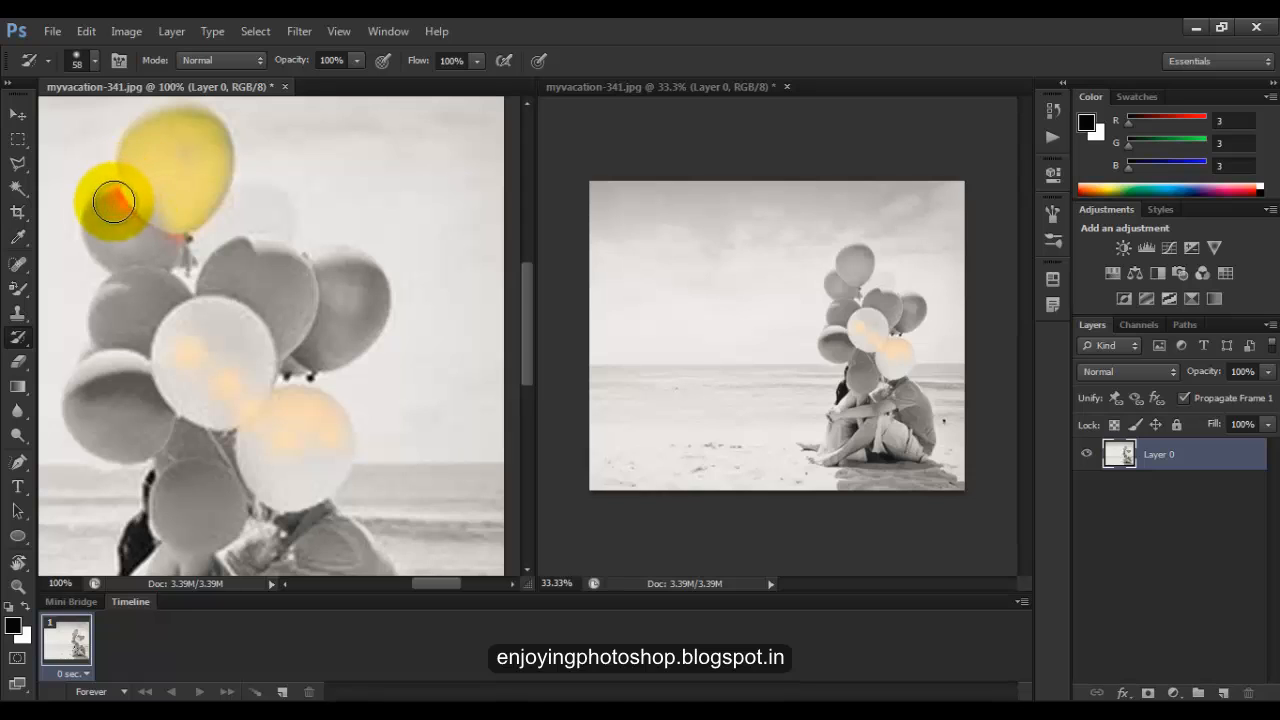
pyautogui.moveTo(112, 202); pyautogui.dragTo(104, 322)
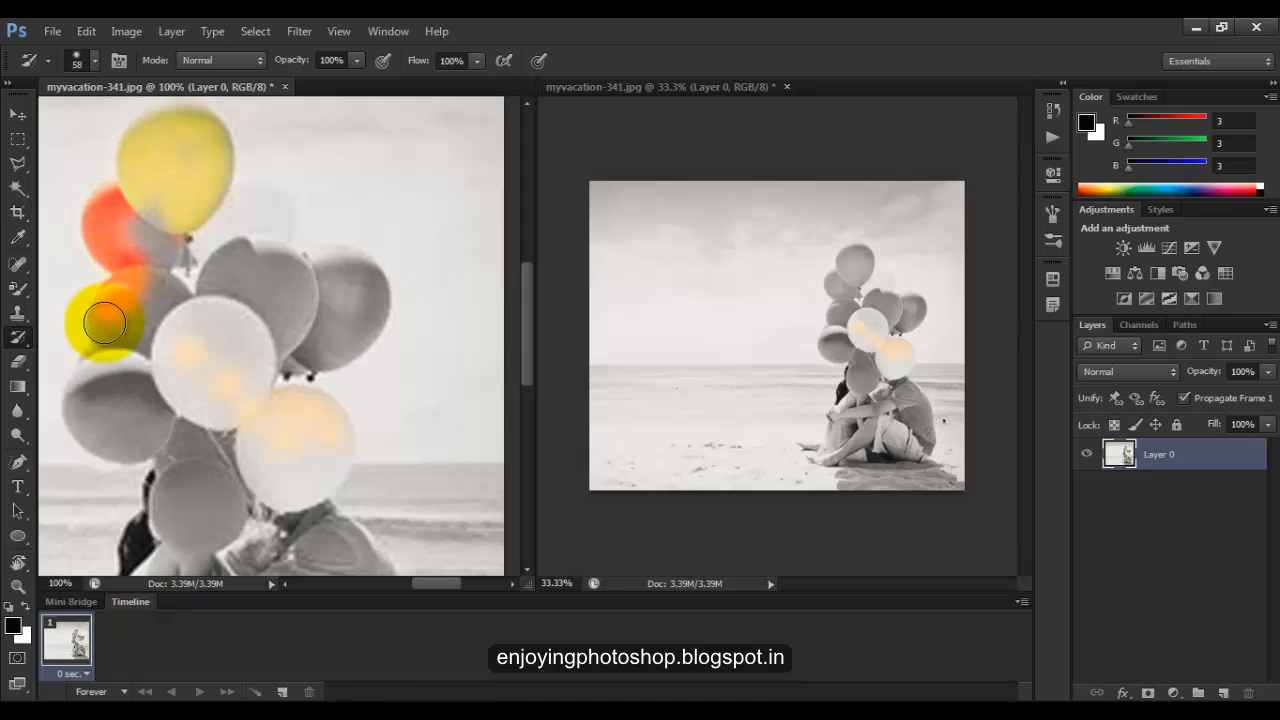
pyautogui.moveTo(104, 322); pyautogui.dragTo(80, 410)
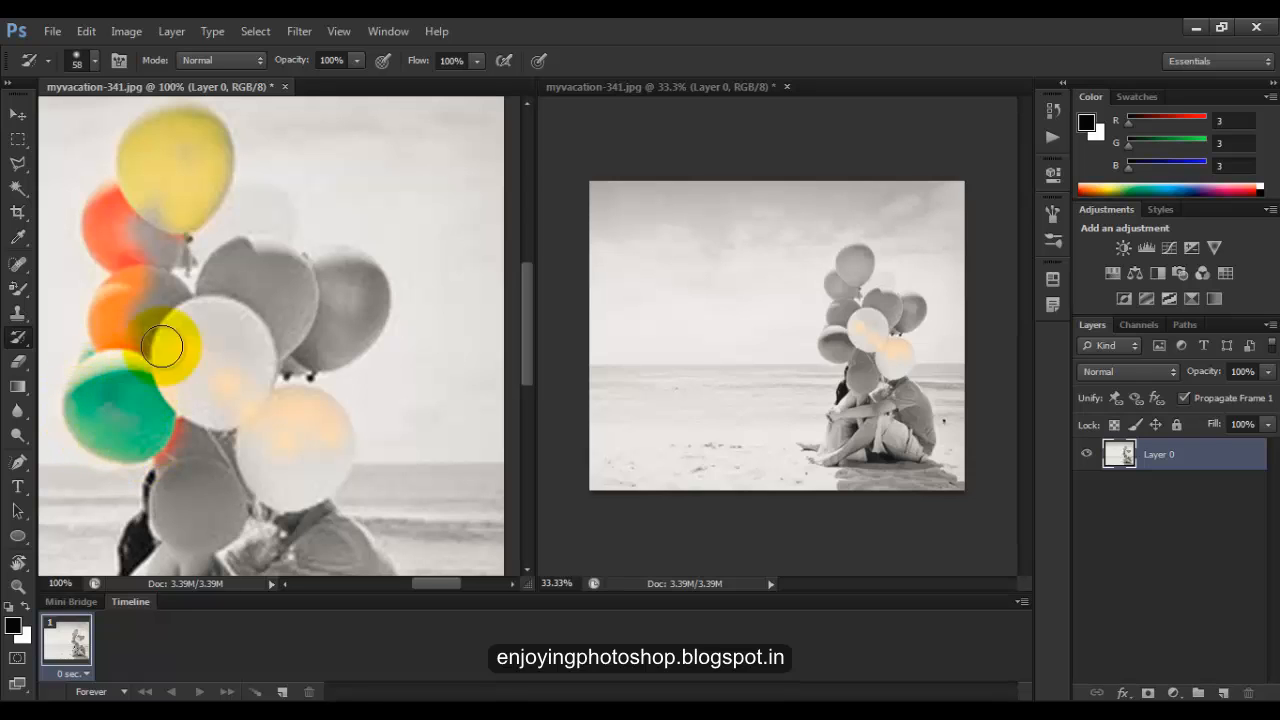
pyautogui.moveTo(162, 348); pyautogui.dragTo(178, 476)
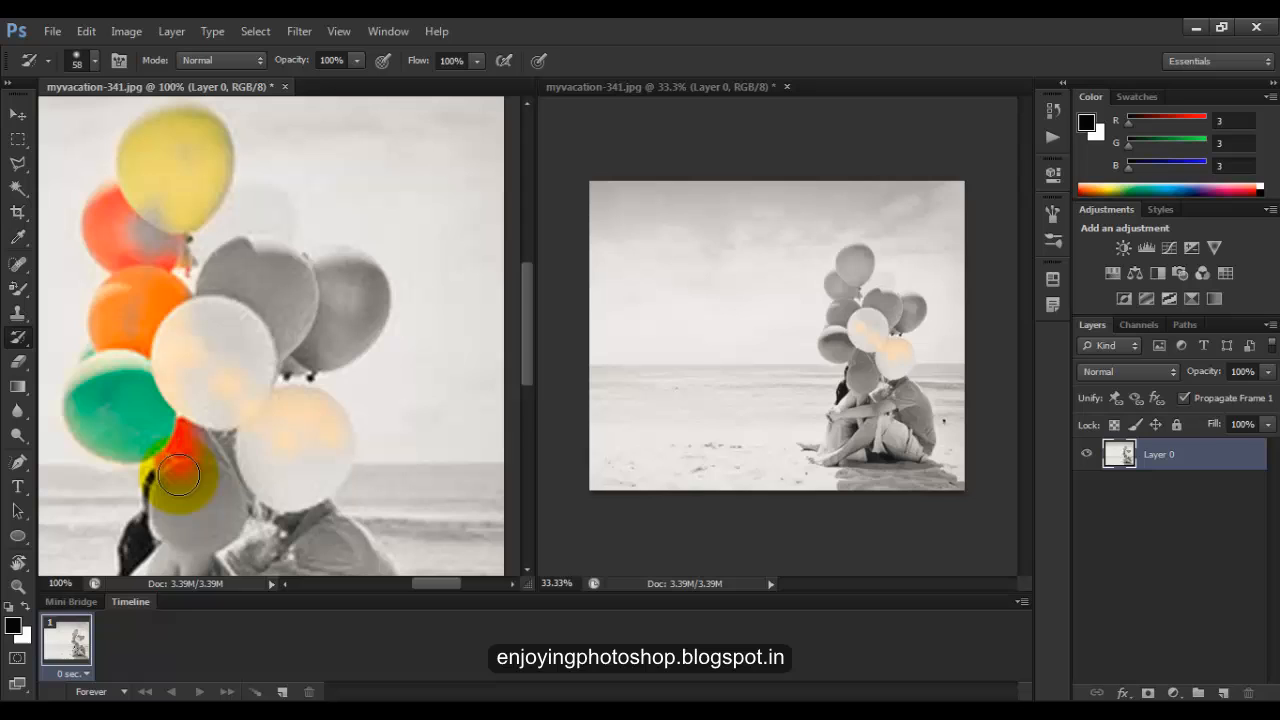
# - Recolour the lower red balloons and touch up the top yellow balloon
pyautogui.moveTo(180, 476); pyautogui.dragTo(196, 530)
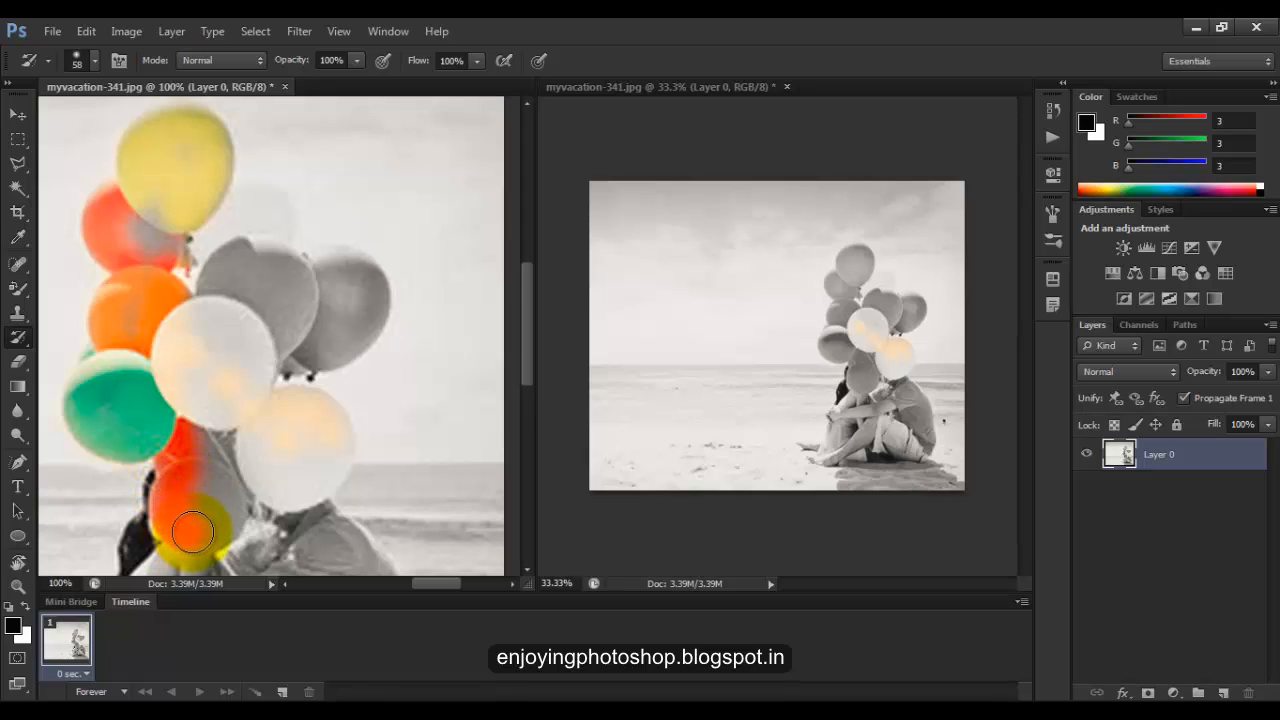
pyautogui.moveTo(192, 532); pyautogui.dragTo(228, 456)
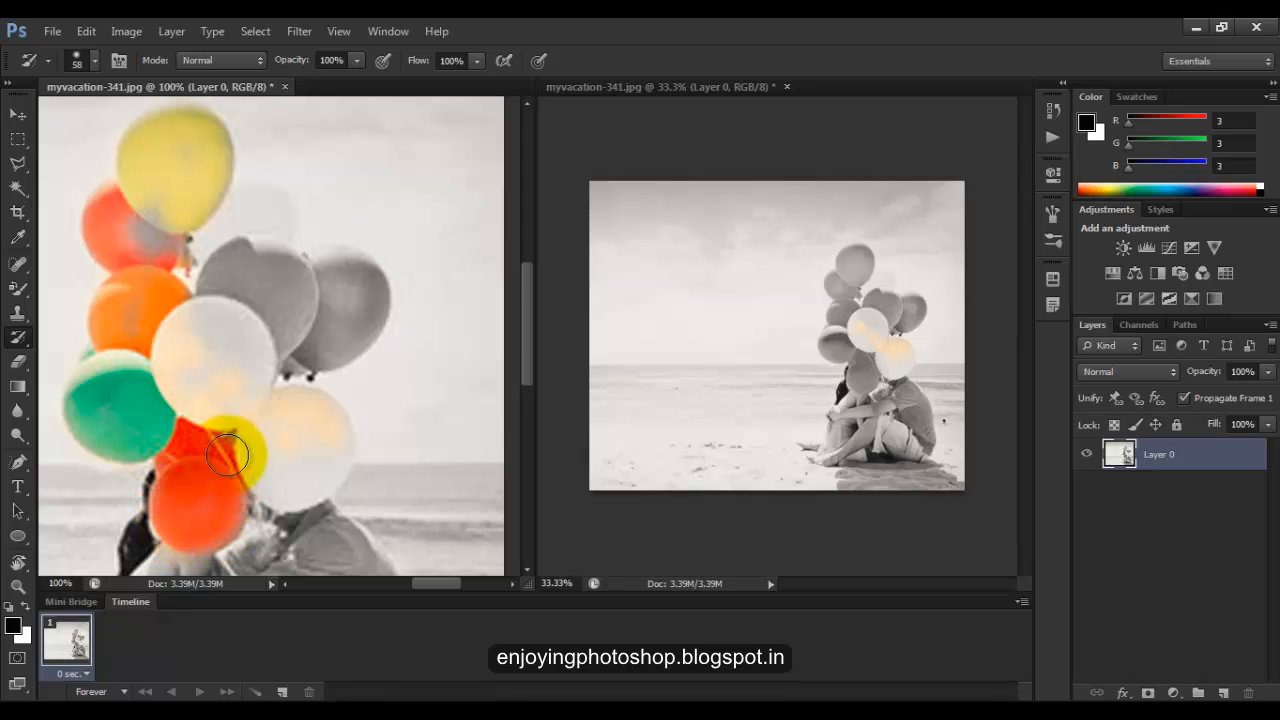
pyautogui.moveTo(230, 456); pyautogui.dragTo(318, 486)
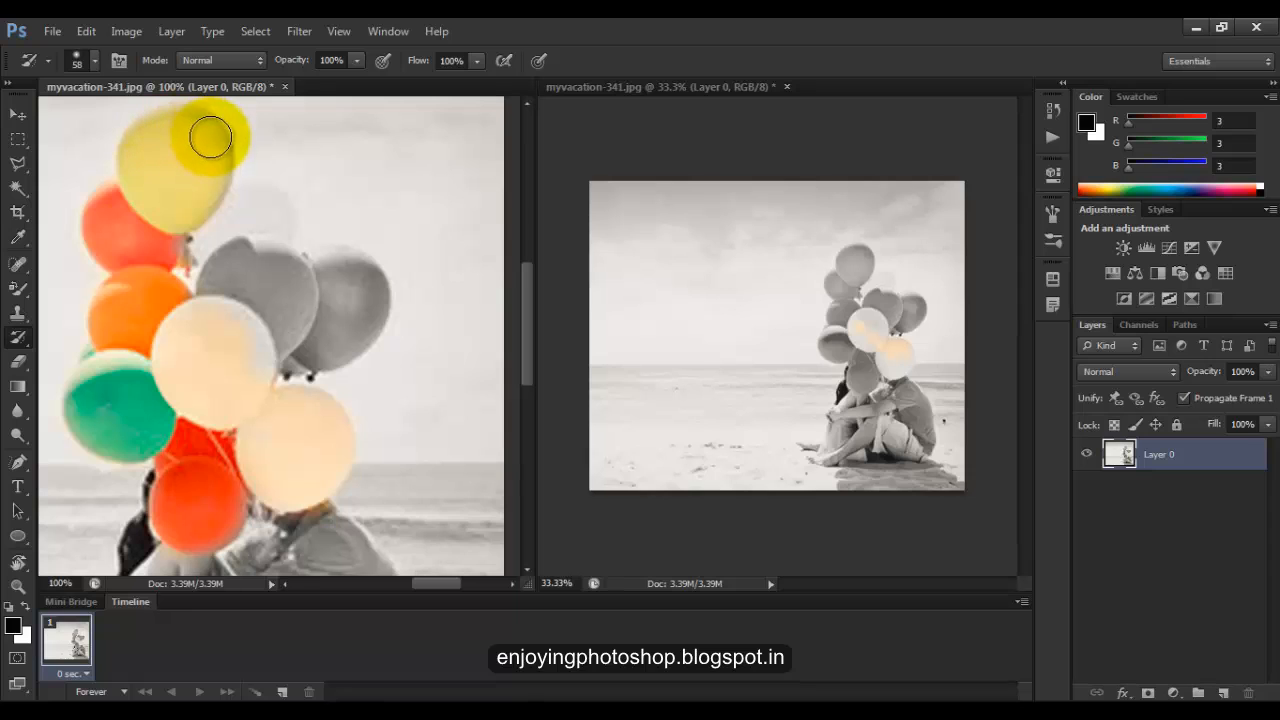
pyautogui.moveTo(210, 138); pyautogui.dragTo(208, 222)
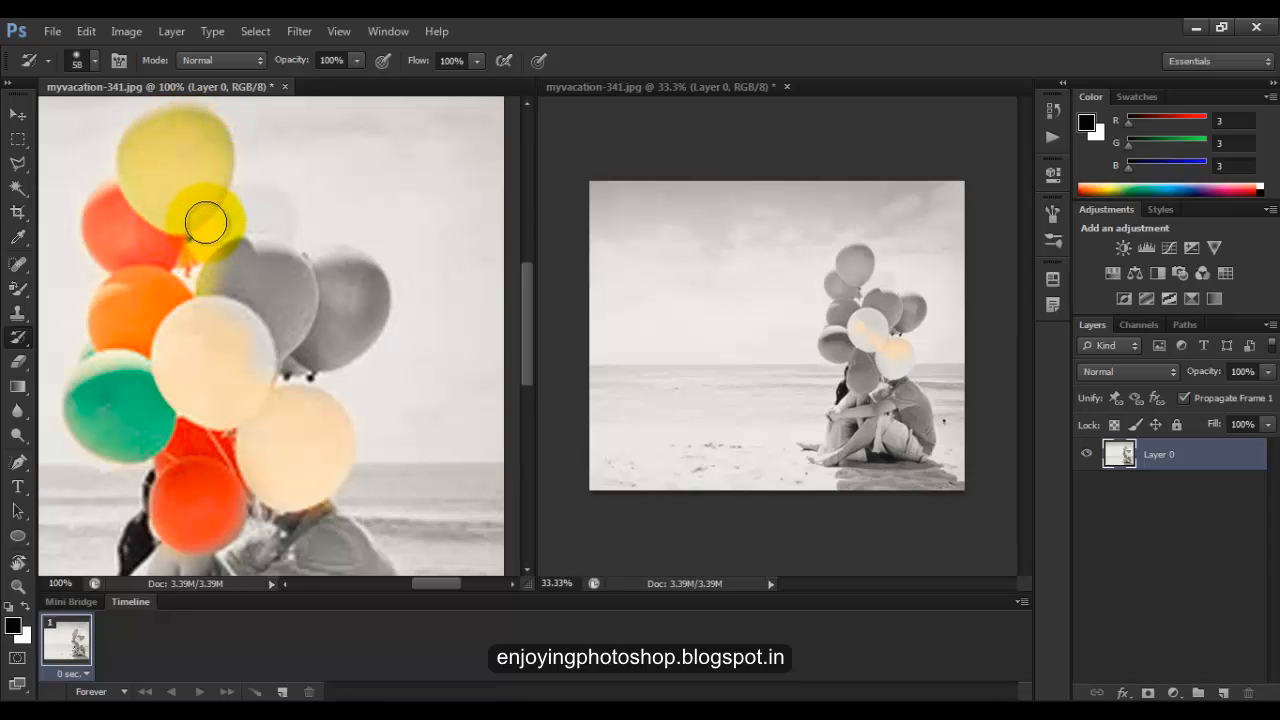